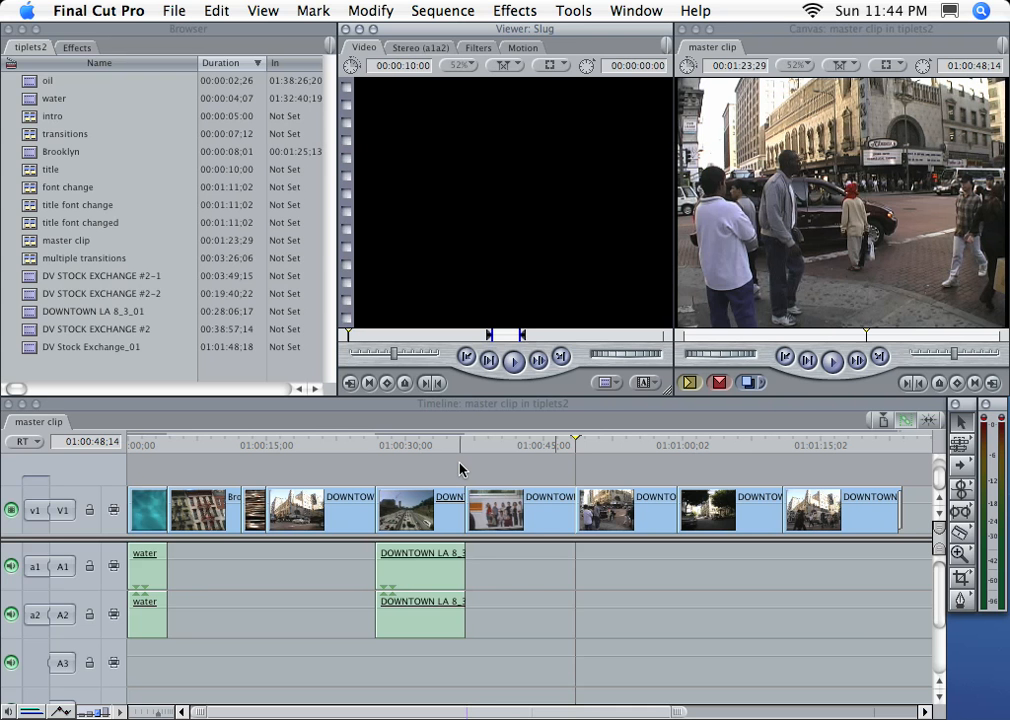
{"action": "mouse_move", "coordinate": [356, 482]}
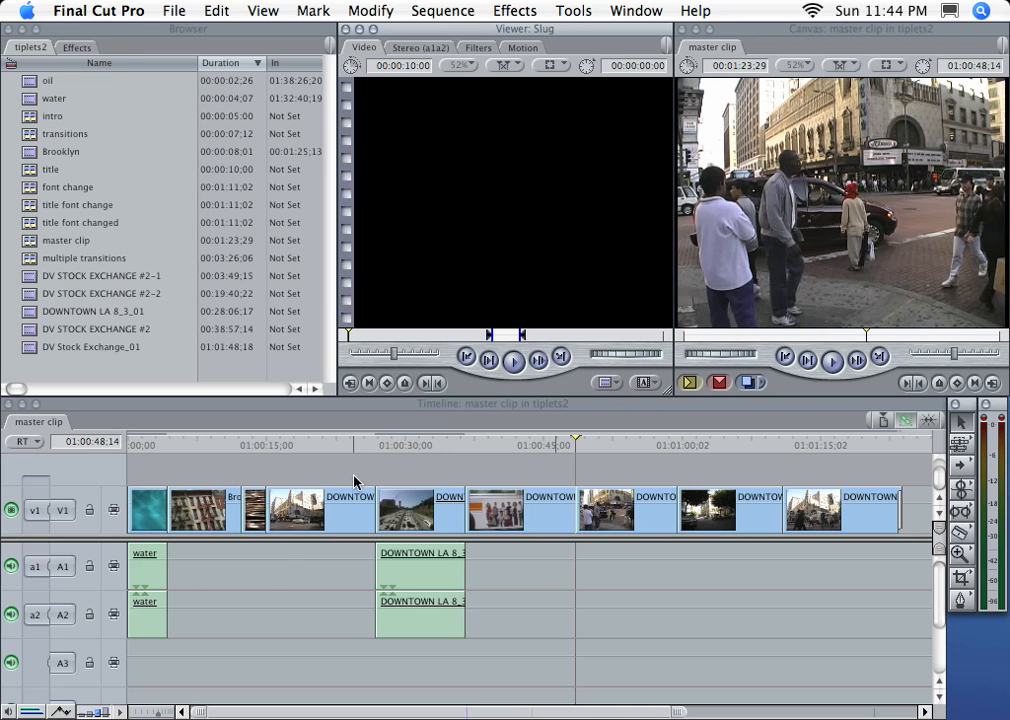
{"action": "mouse_move", "coordinate": [336, 570]}
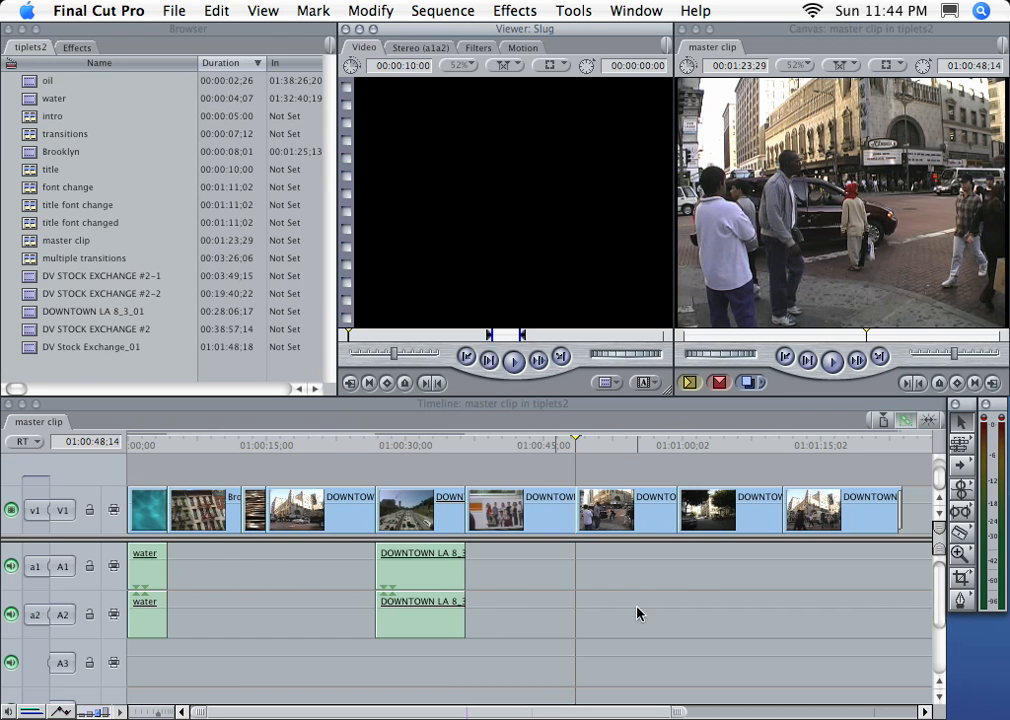
{"action": "mouse_move", "coordinate": [632, 652]}
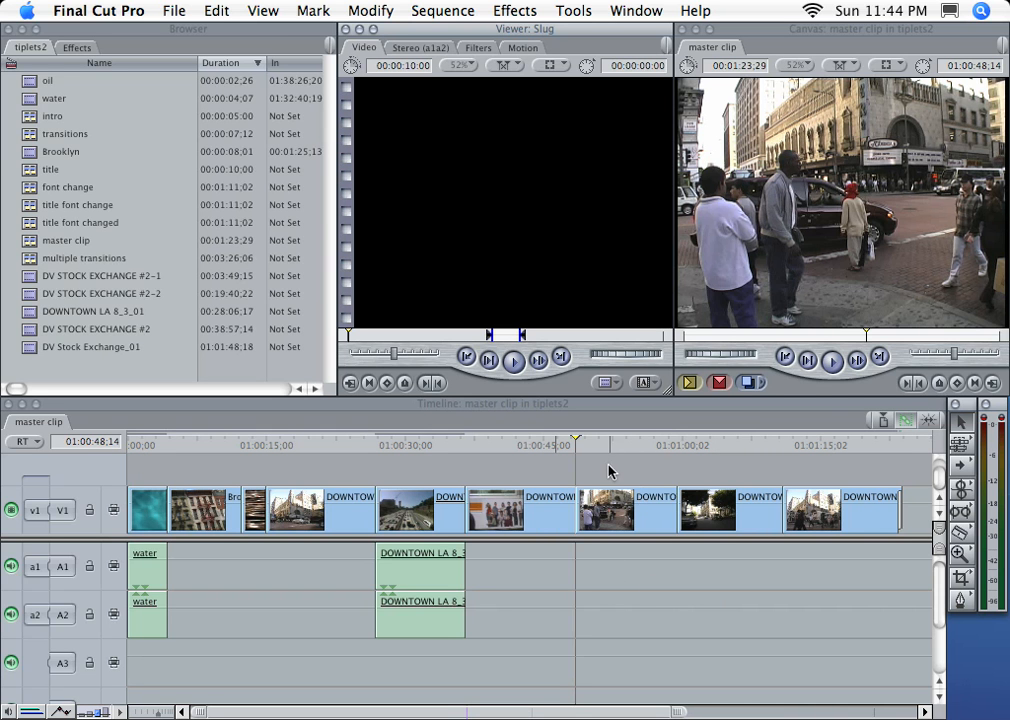
{"action": "mouse_move", "coordinate": [724, 600]}
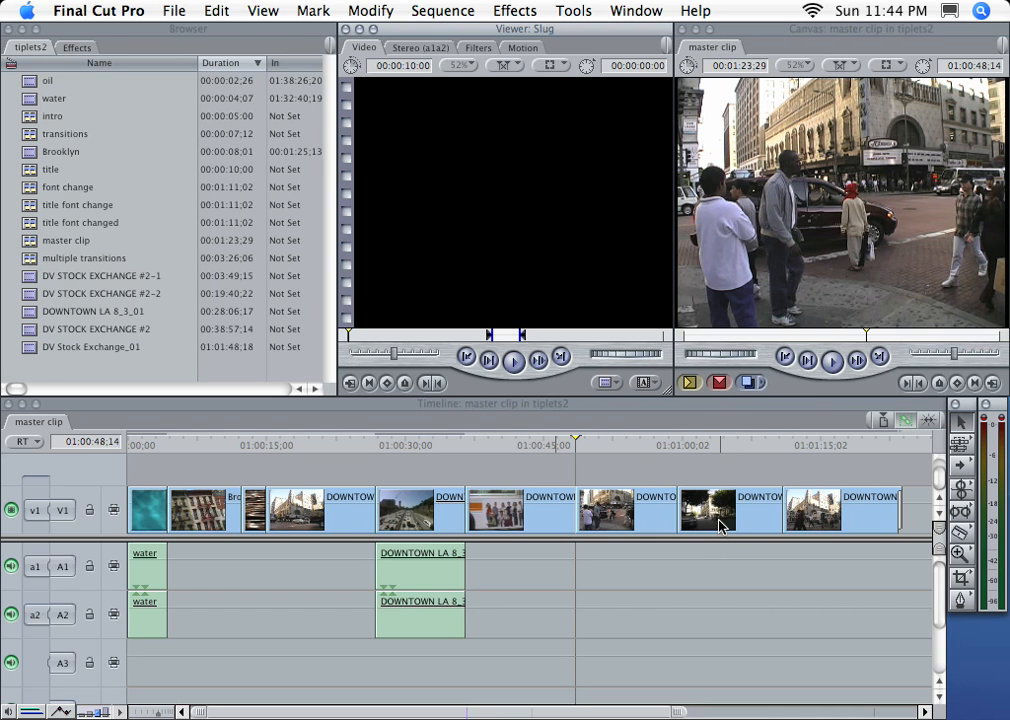
{"action": "mouse_move", "coordinate": [730, 646]}
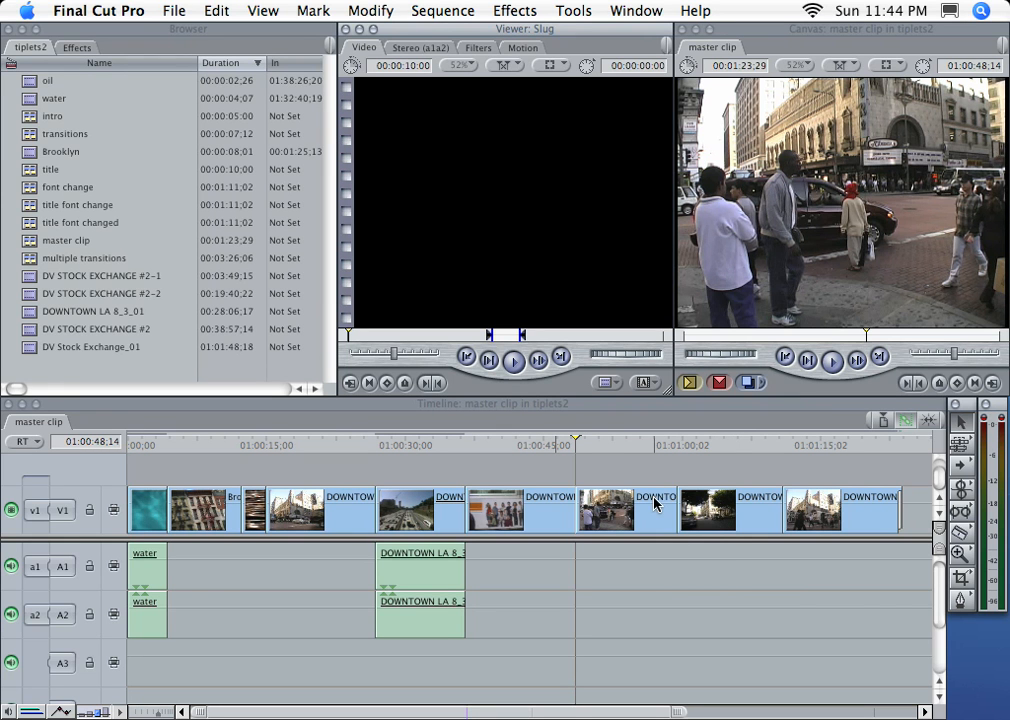
{"action": "mouse_move", "coordinate": [564, 444]}
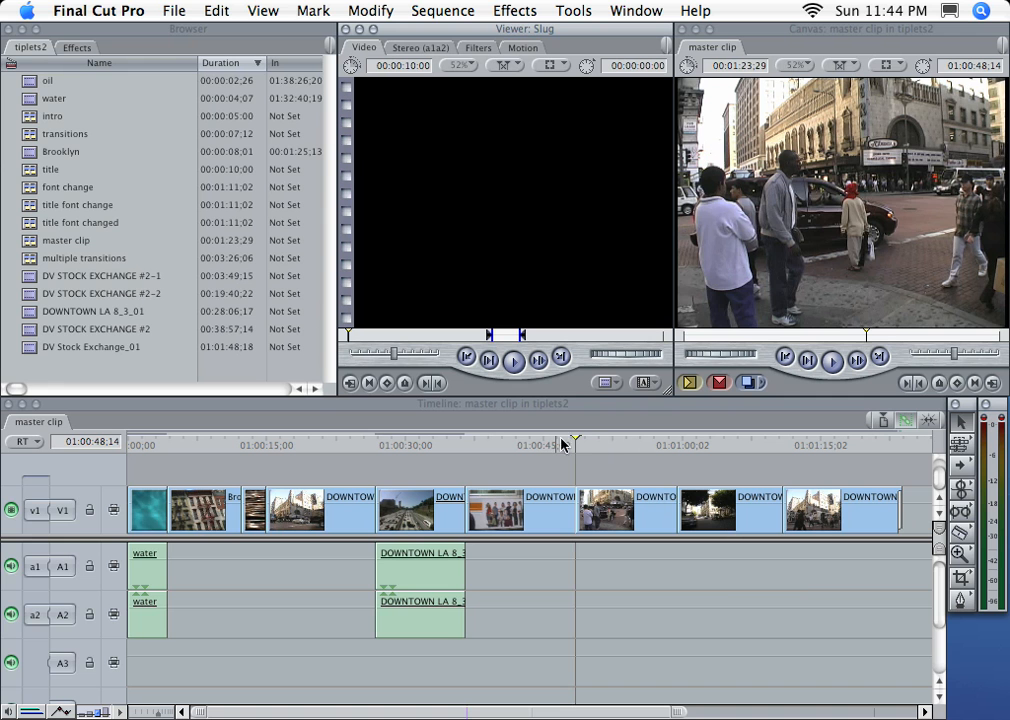
Park the playhead on the DOWNTOWN LA 8_3_01 clip and match-frame it into the Viewer
{"action": "left_click", "coordinate": [644, 444]}
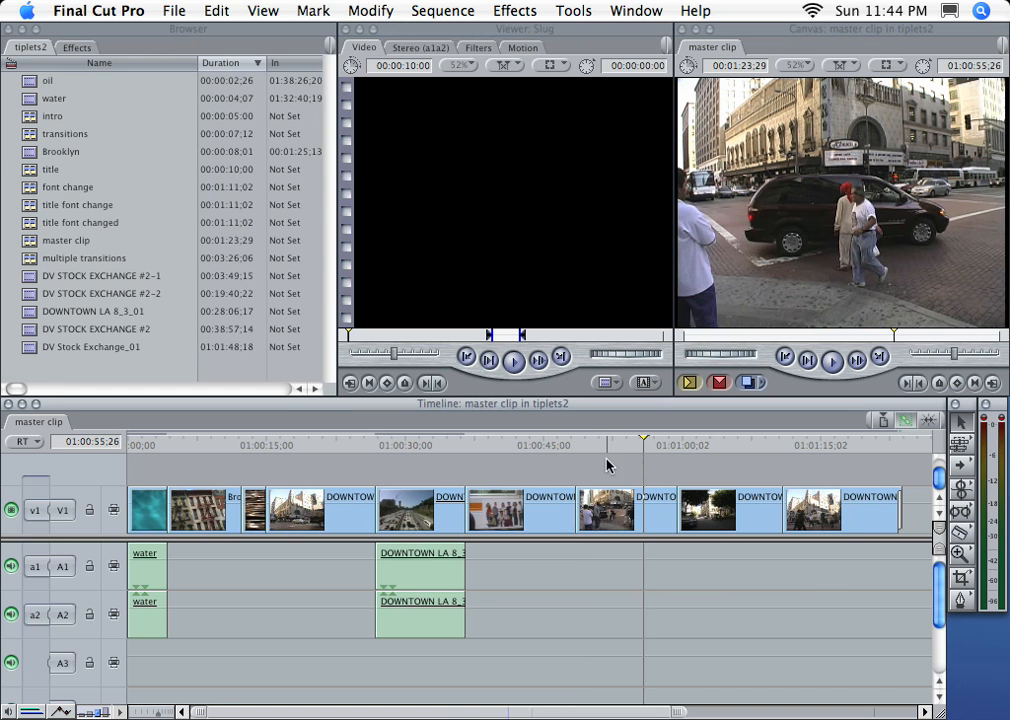
{"action": "left_click", "coordinate": [576, 444]}
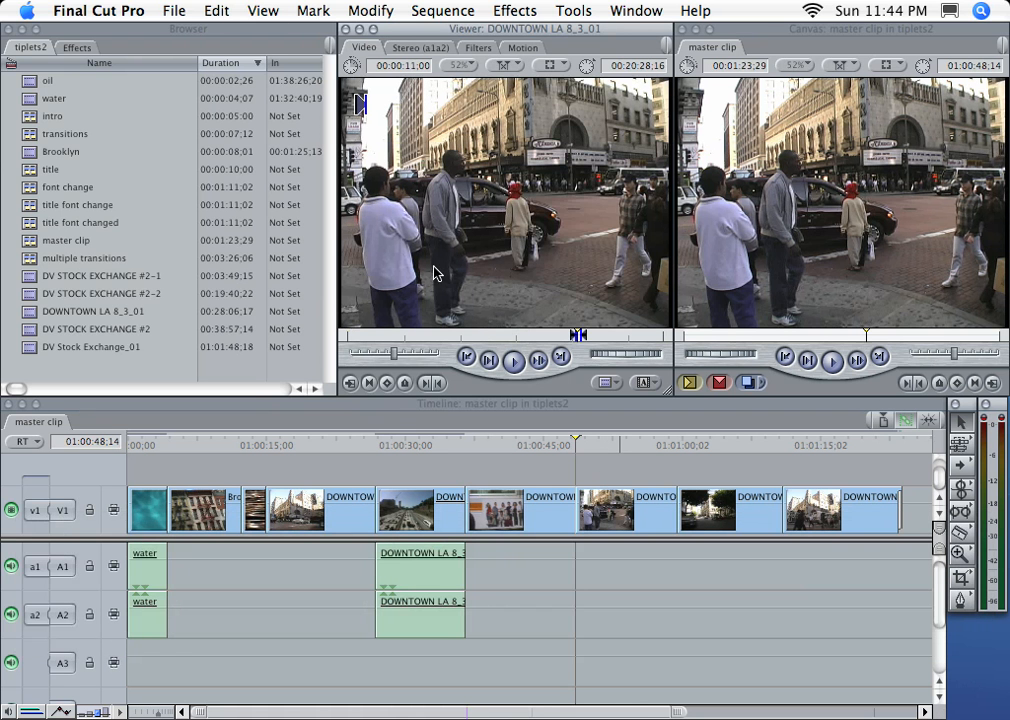
{"action": "mouse_move", "coordinate": [590, 330]}
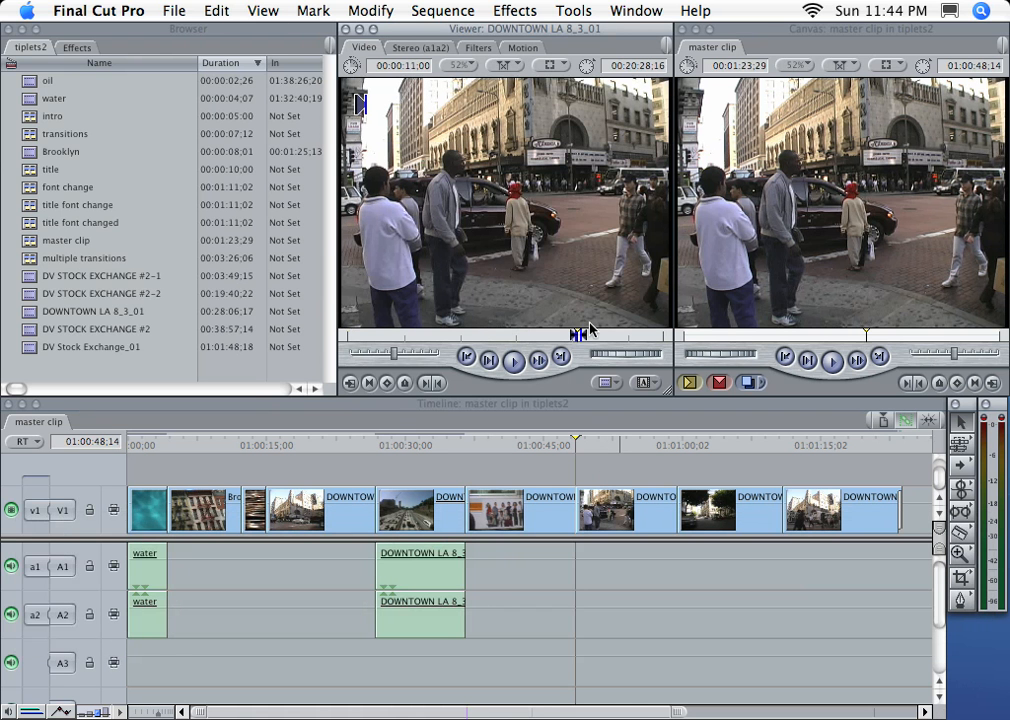
{"action": "mouse_move", "coordinate": [584, 456]}
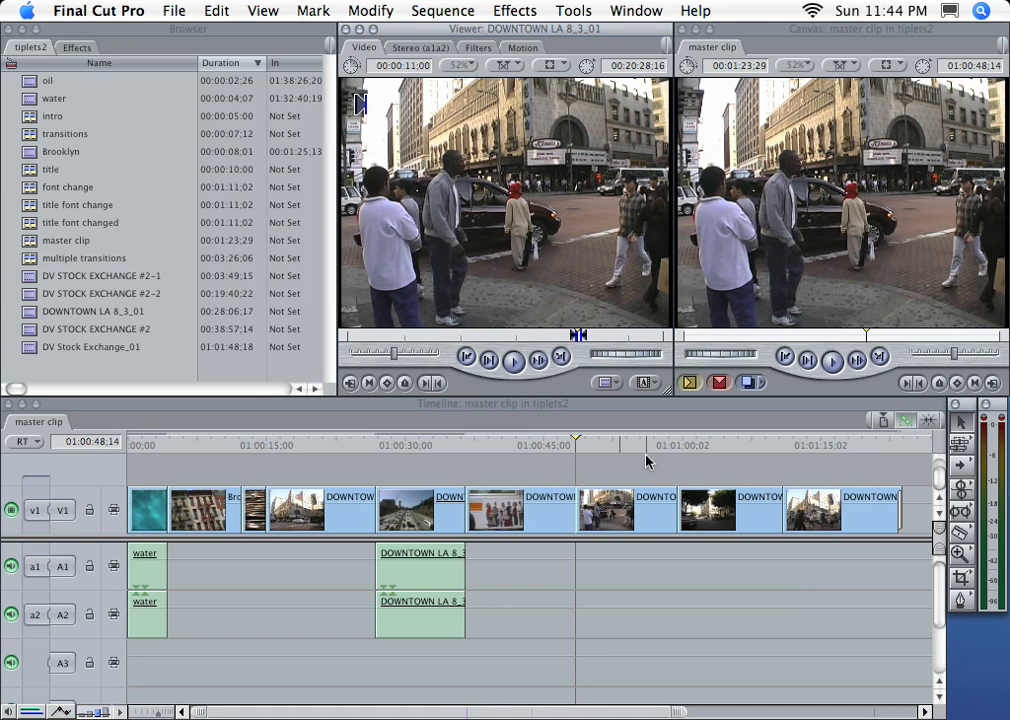
{"action": "mouse_move", "coordinate": [620, 496]}
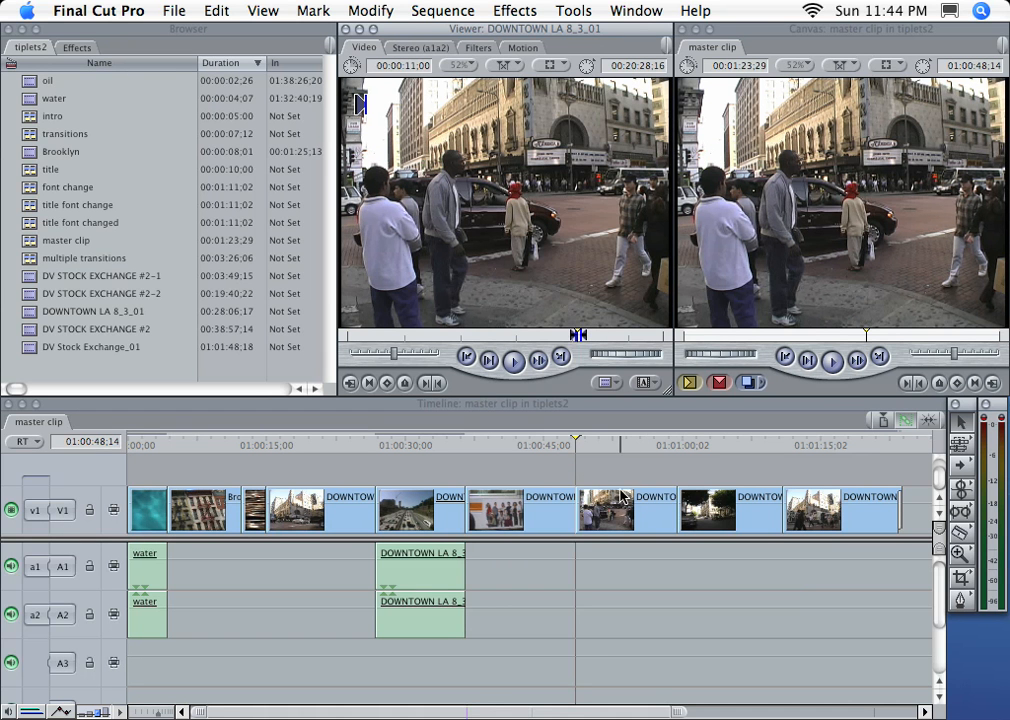
{"action": "mouse_move", "coordinate": [658, 506]}
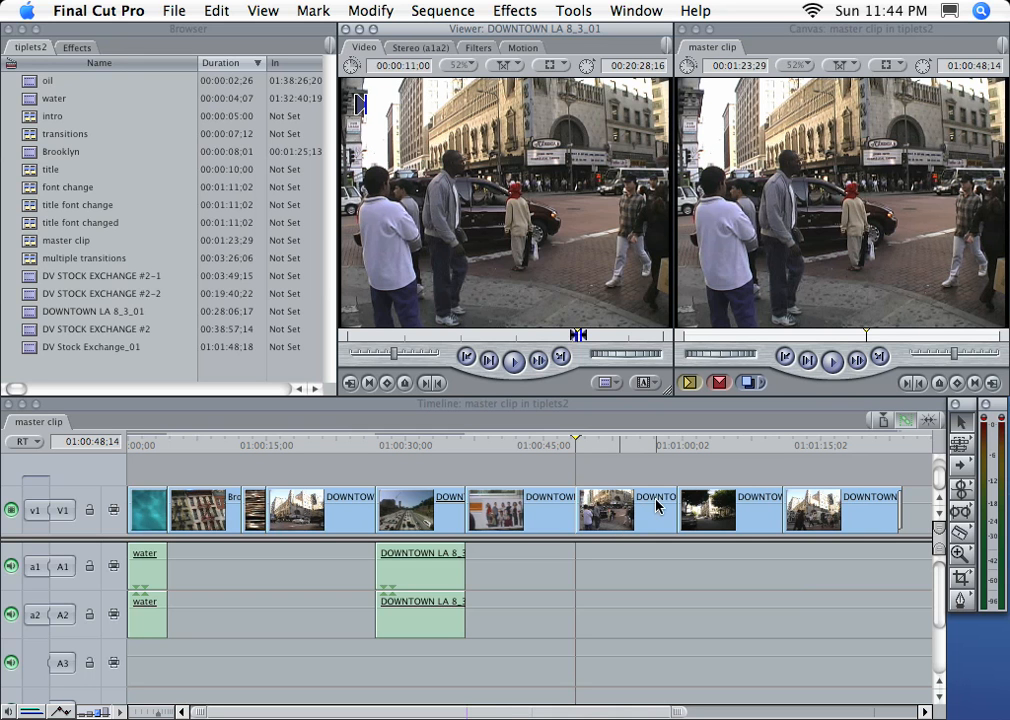
{"action": "mouse_move", "coordinate": [620, 512]}
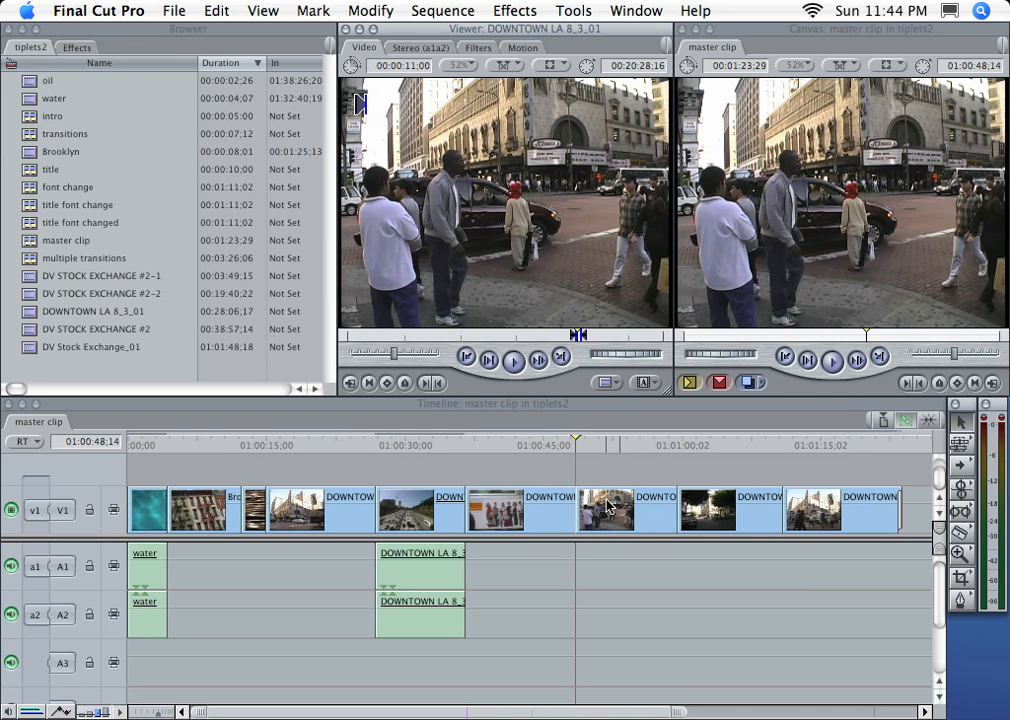
{"action": "mouse_move", "coordinate": [626, 474]}
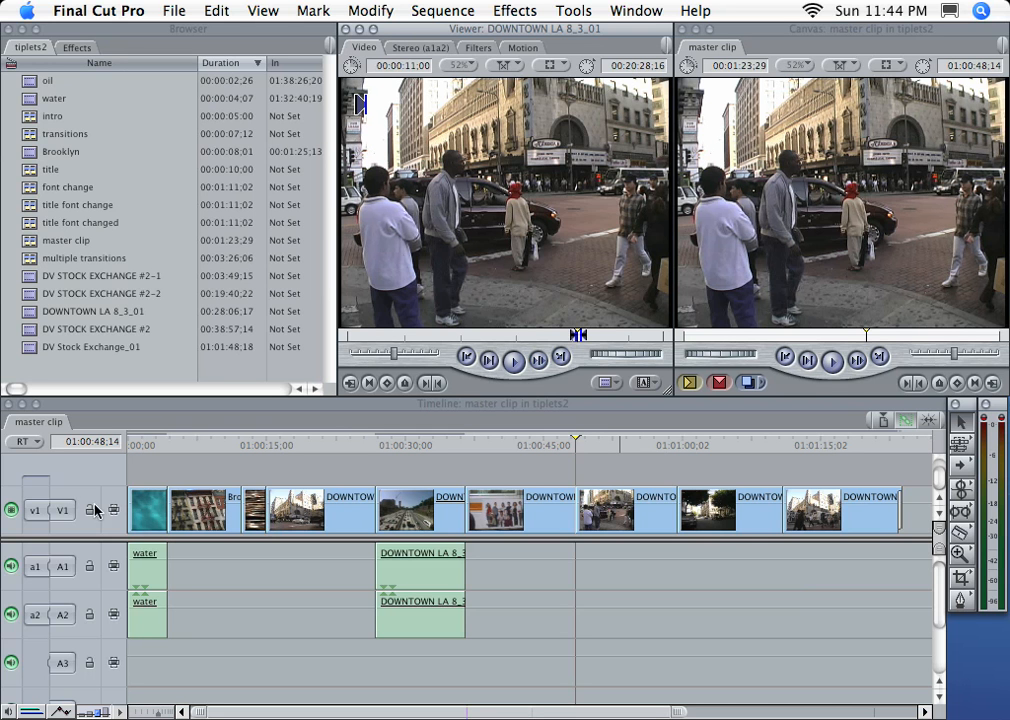
{"action": "mouse_move", "coordinate": [40, 518]}
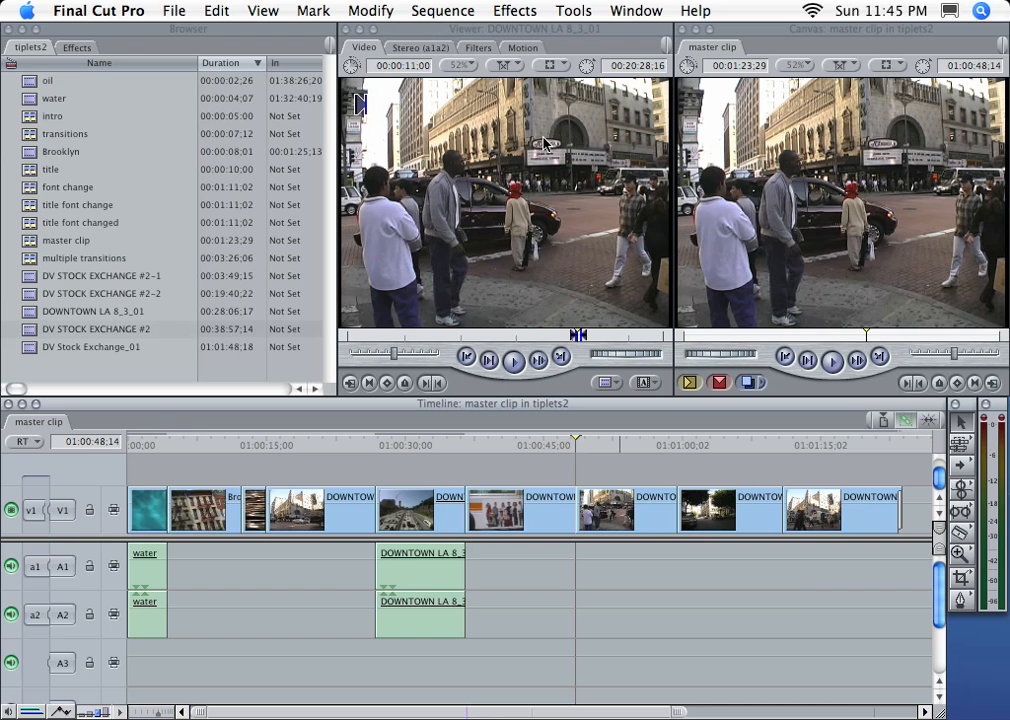
{"action": "mouse_move", "coordinate": [532, 198]}
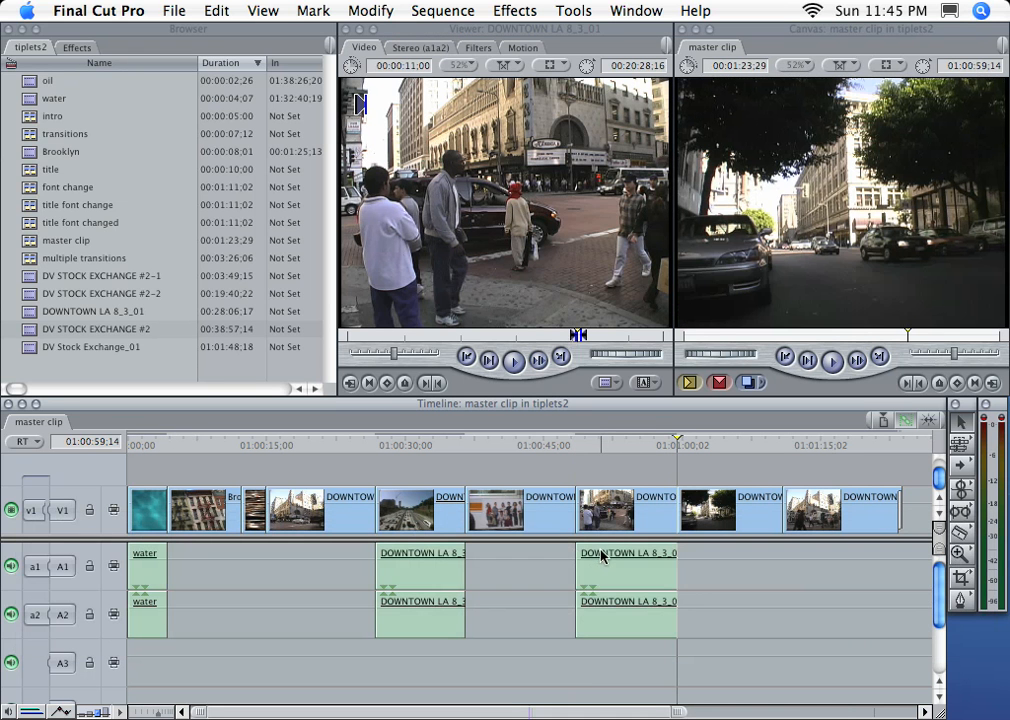
{"action": "mouse_move", "coordinate": [620, 532]}
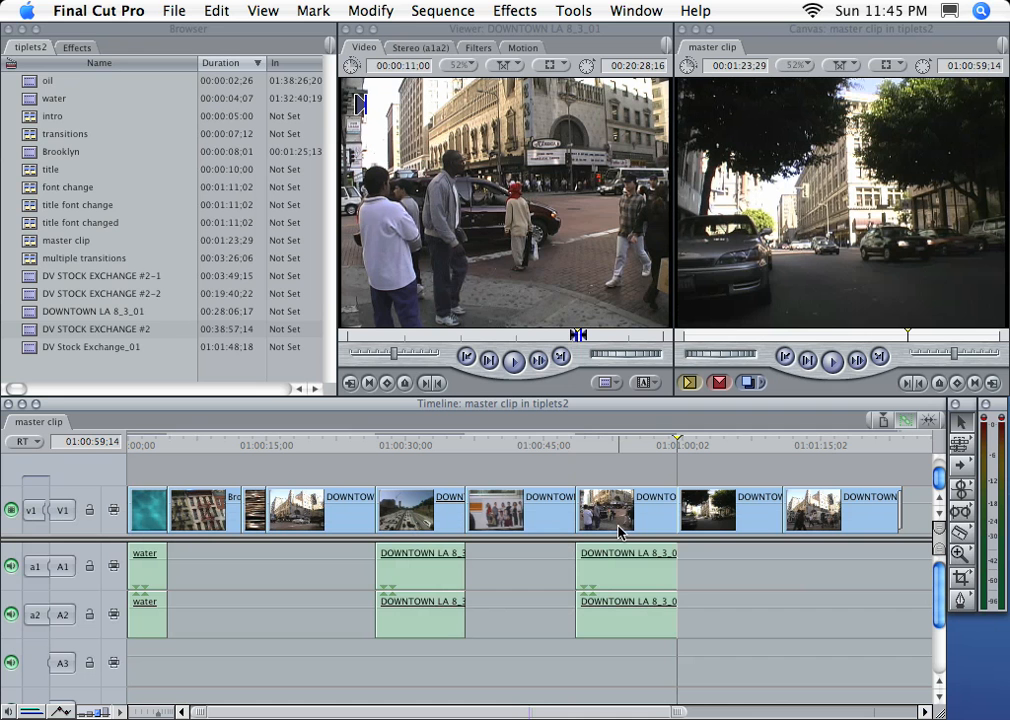
{"action": "mouse_move", "coordinate": [540, 512]}
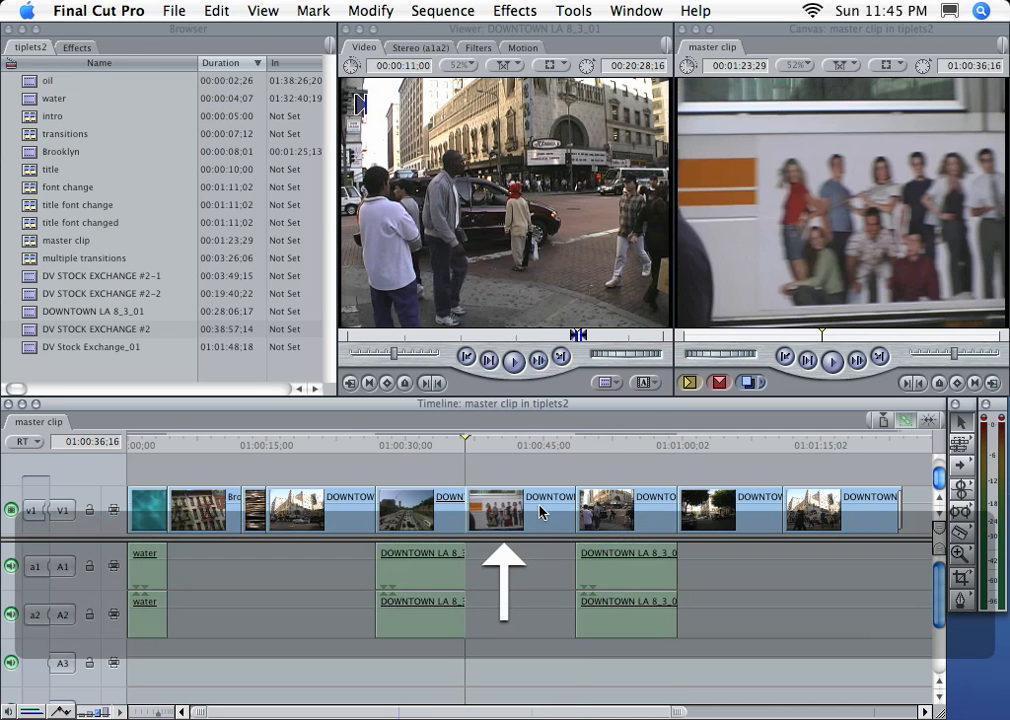
Overwrite the matched audio onto A1/A2 beneath the Brooklyn and remaining DOWNTOWN LA clips
{"action": "key", "text": "F10"}
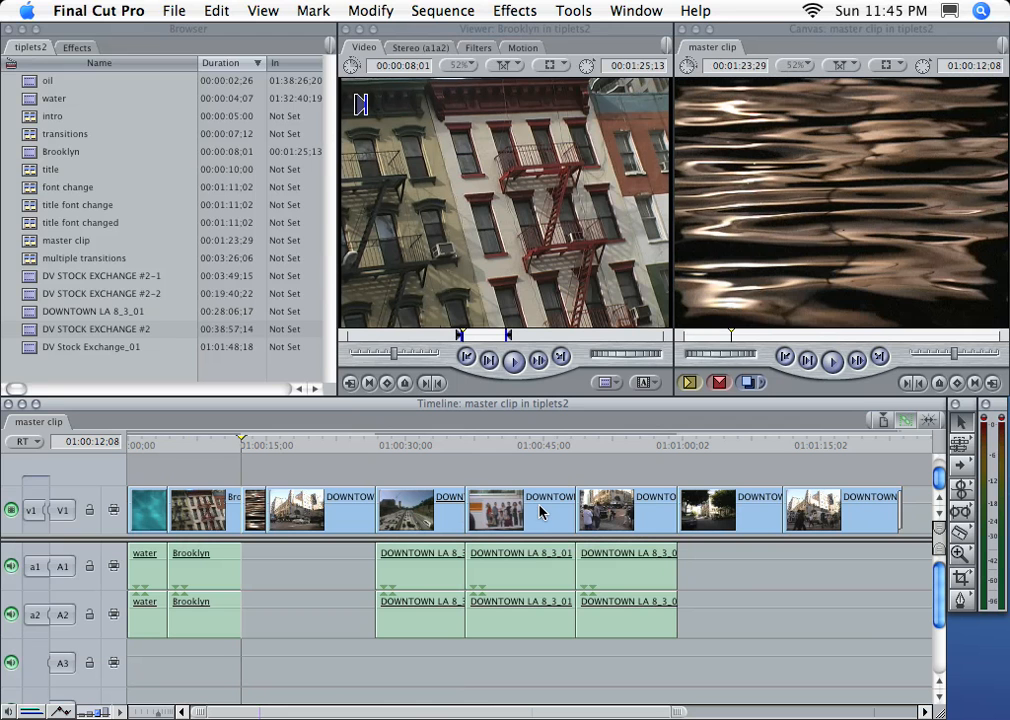
{"action": "mouse_move", "coordinate": [750, 590]}
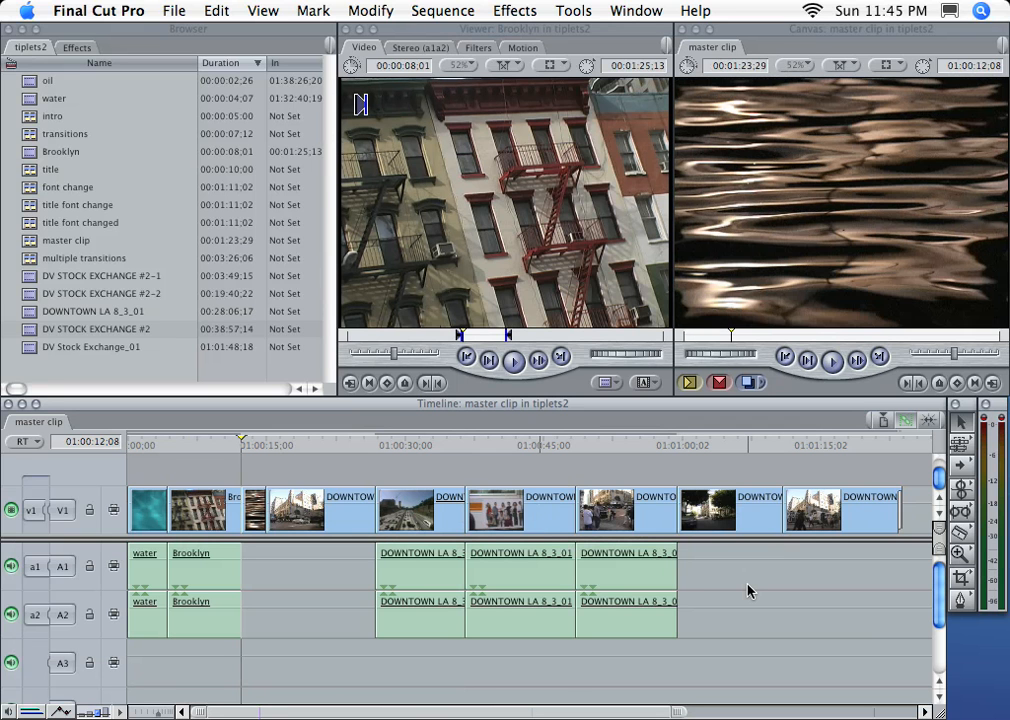